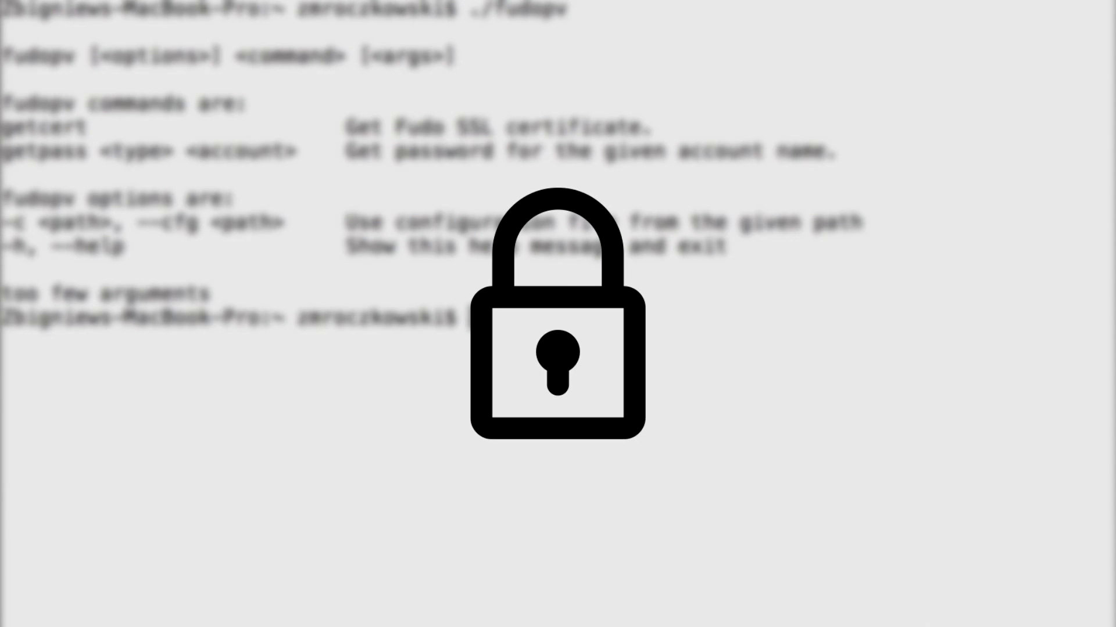
type("fudopv ge")
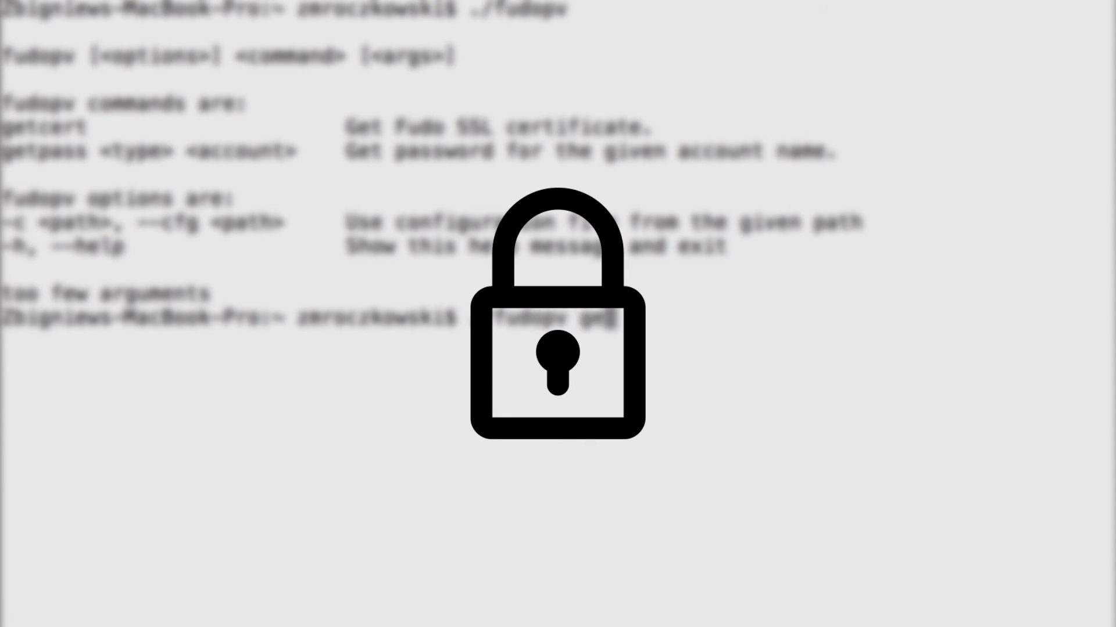